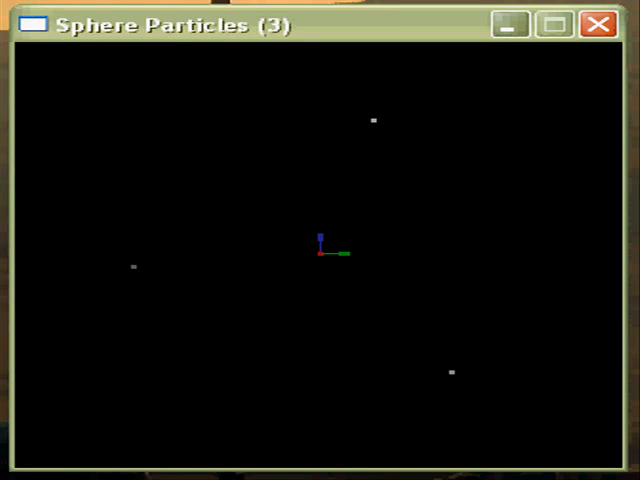
mouse_move(335, 20)
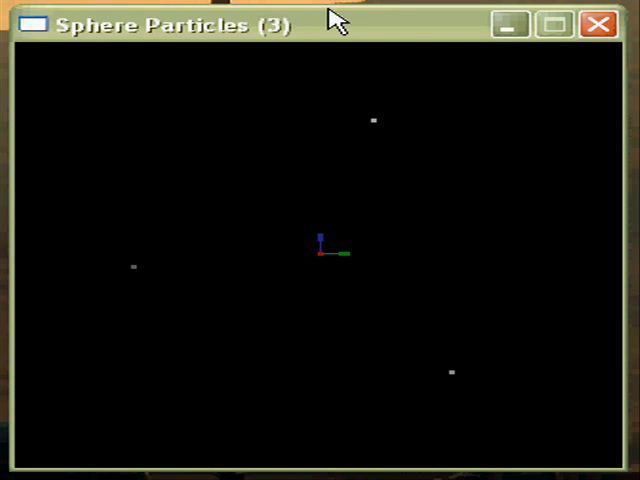
mouse_move(333, 23)
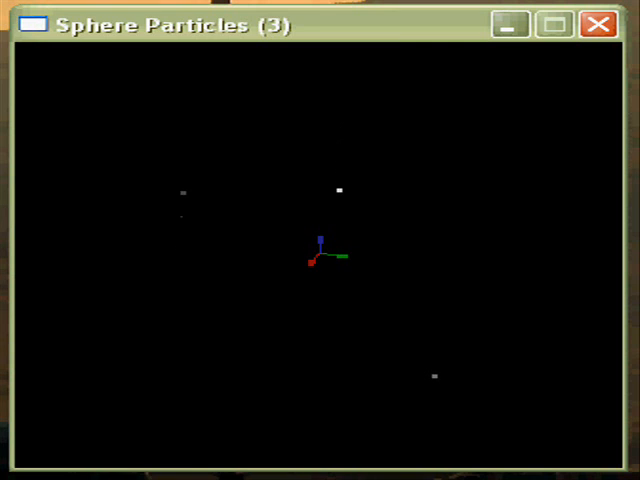
mouse_move(360, 305)
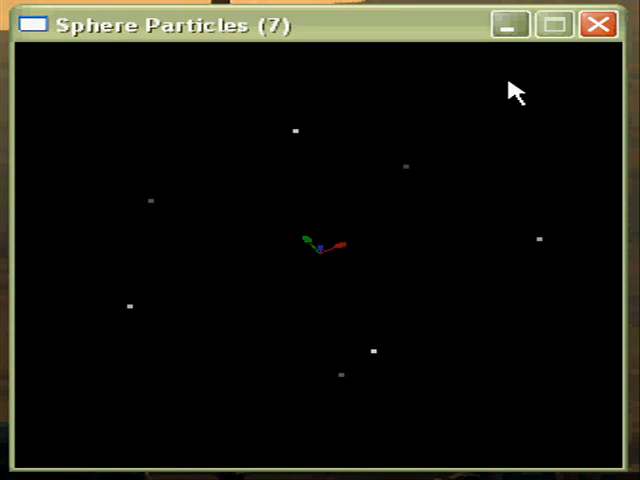
mouse_move(190, 290)
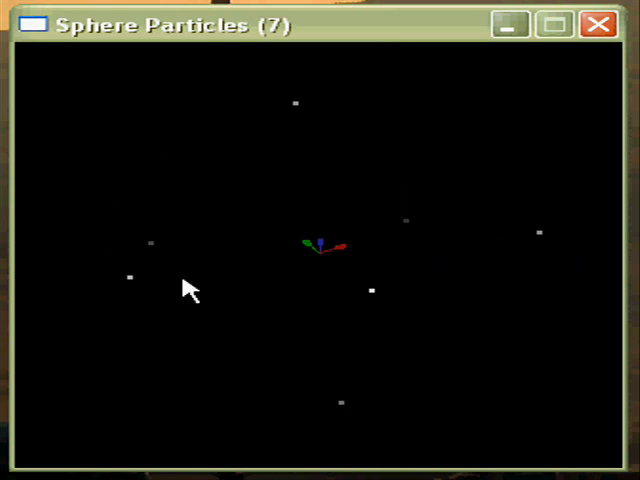
mouse_move(418, 65)
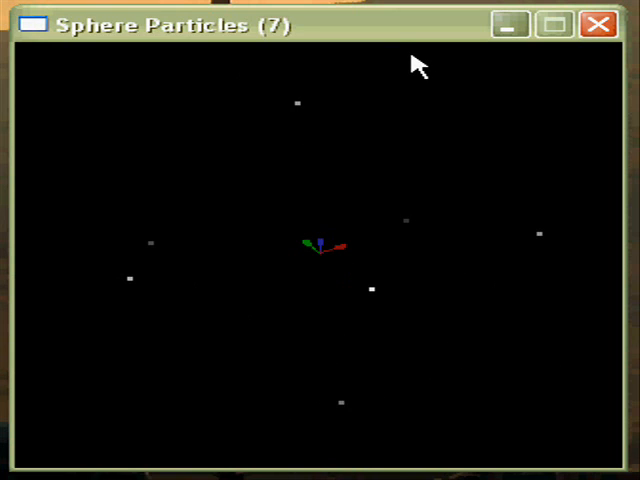
mouse_move(372, 40)
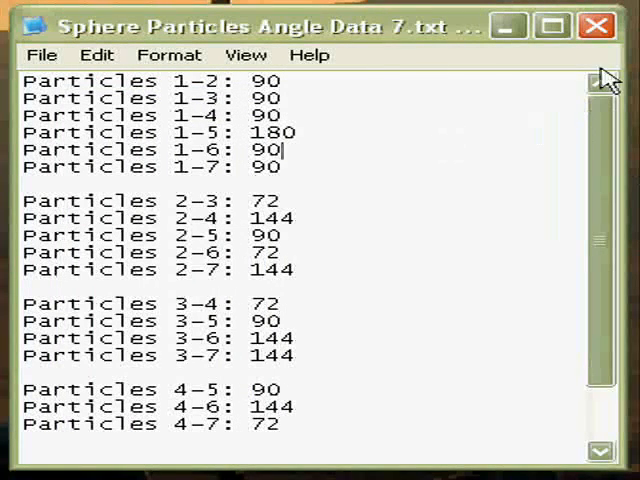
mouse_move(311, 210)
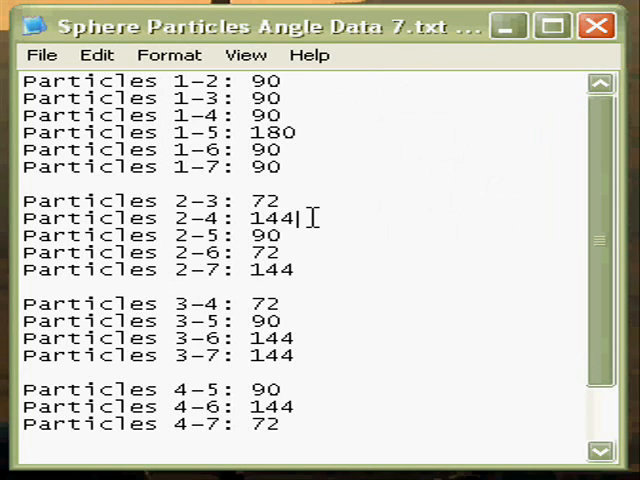
mouse_move(335, 150)
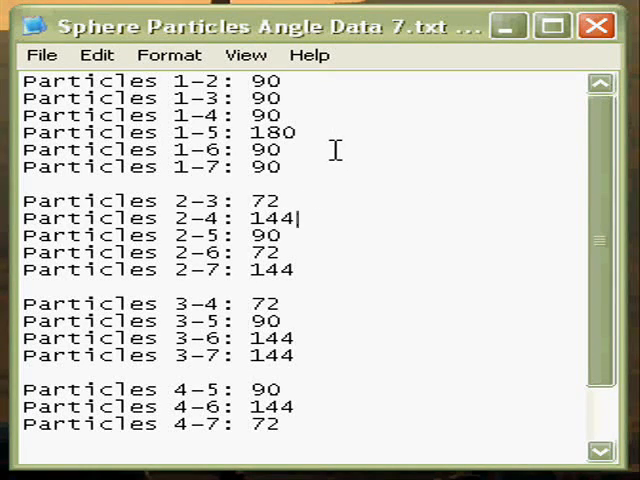